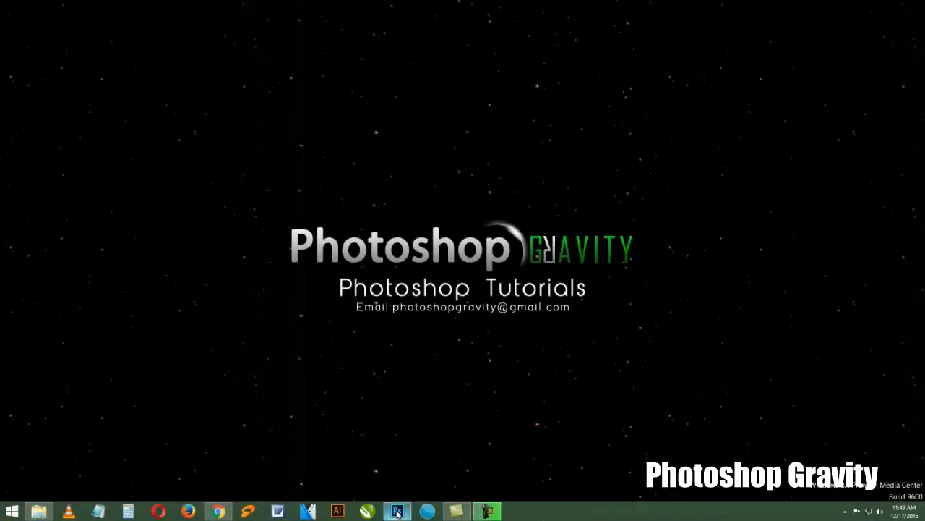
# Step: Duplicate the Background layer into a Background copy layer via Layer > Duplicate Layer
pyautogui.click(396, 512)
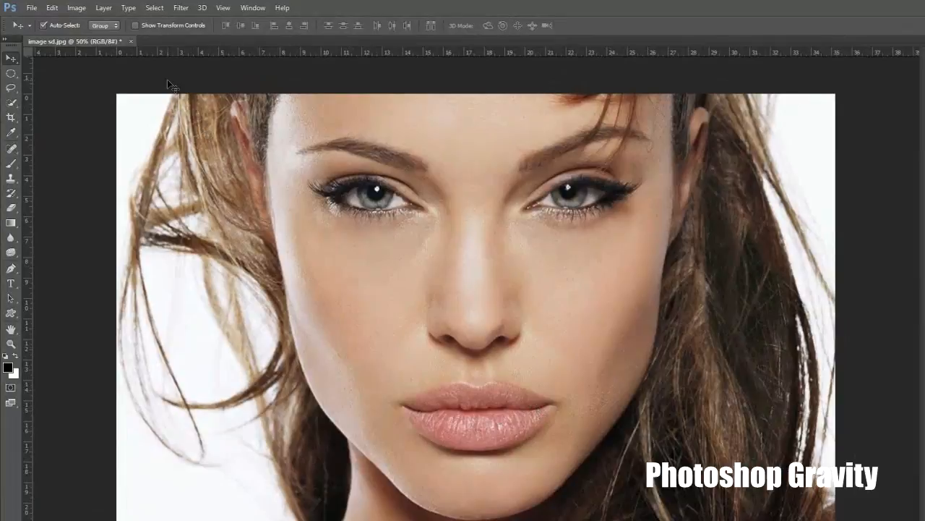
pyautogui.press('ctrl+j')
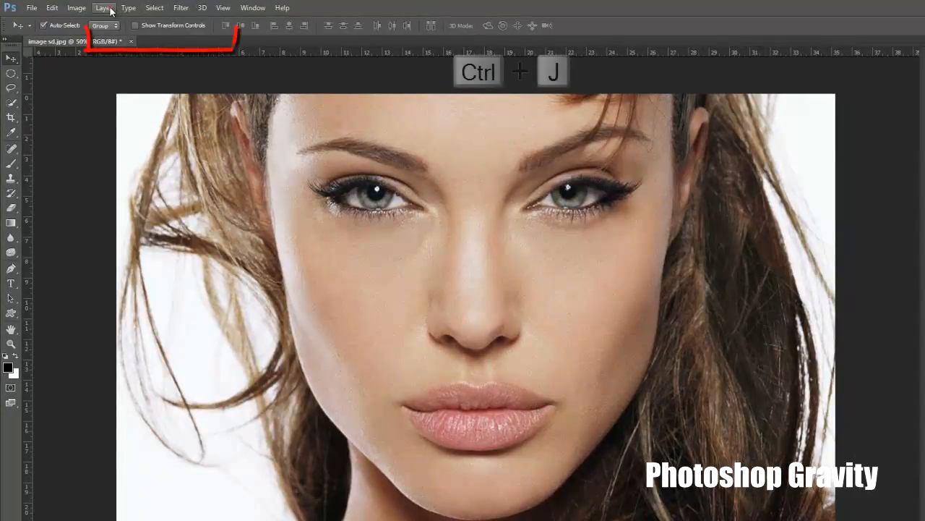
pyautogui.click(104, 9)
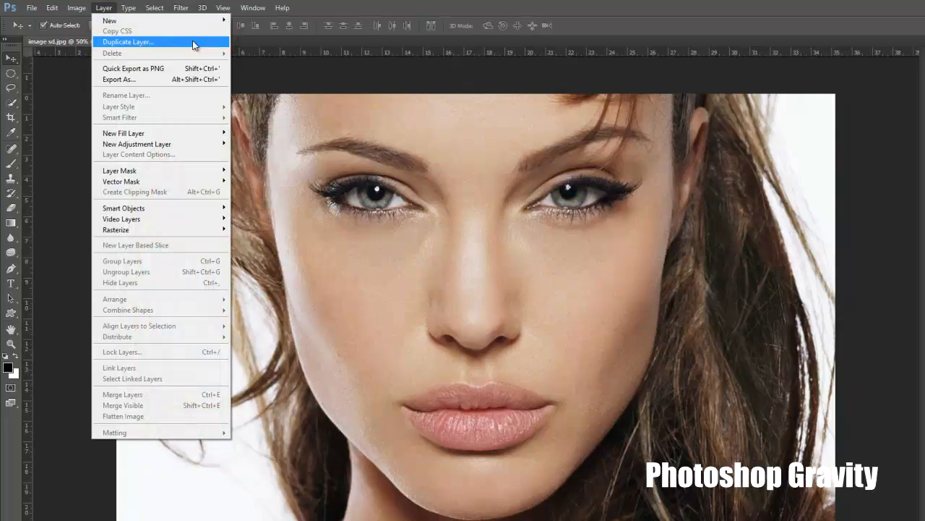
pyautogui.click(127, 41)
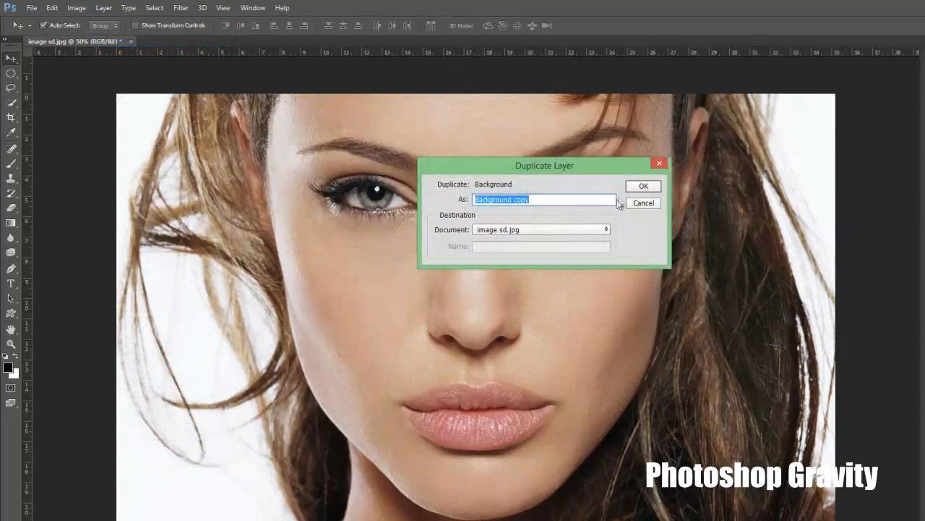
pyautogui.click(642, 185)
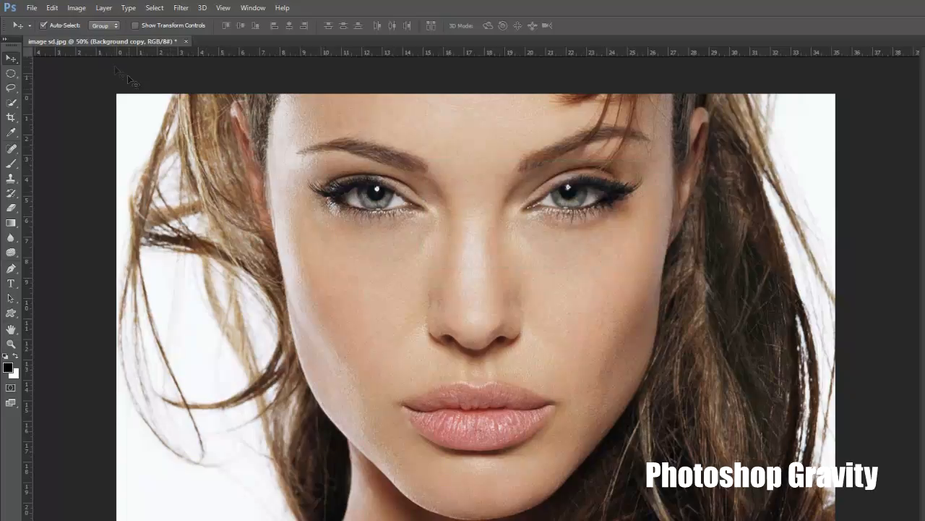
# Step: Desaturate the Background copy layer so the portrait turns black and white
pyautogui.click(77, 9)
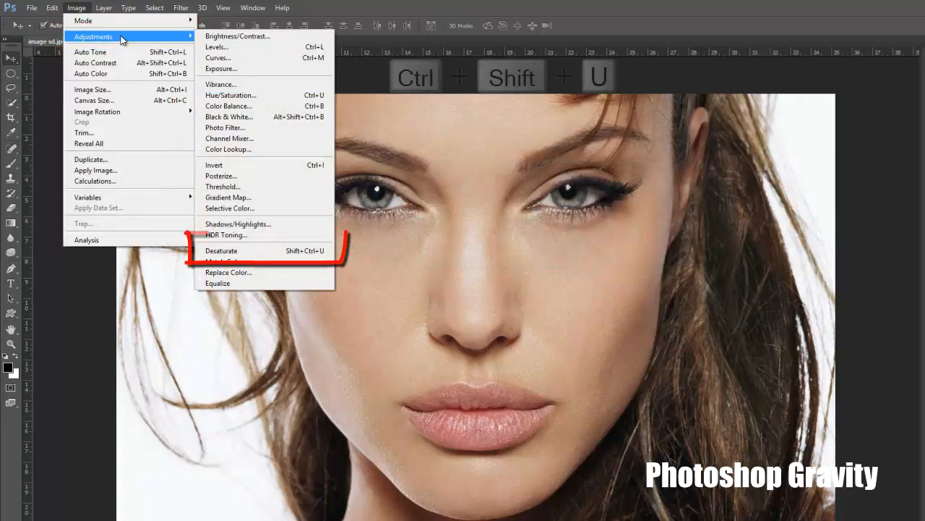
pyautogui.moveTo(229, 139)
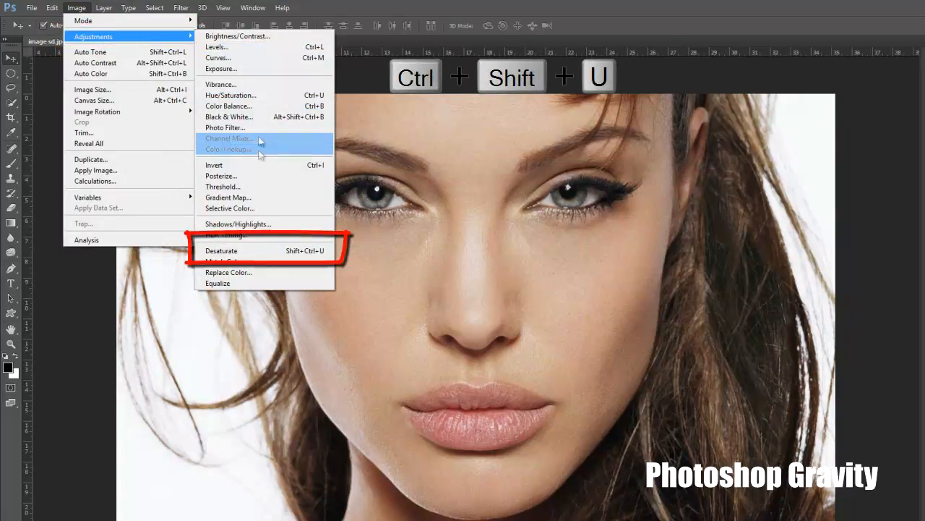
pyautogui.moveTo(263, 250)
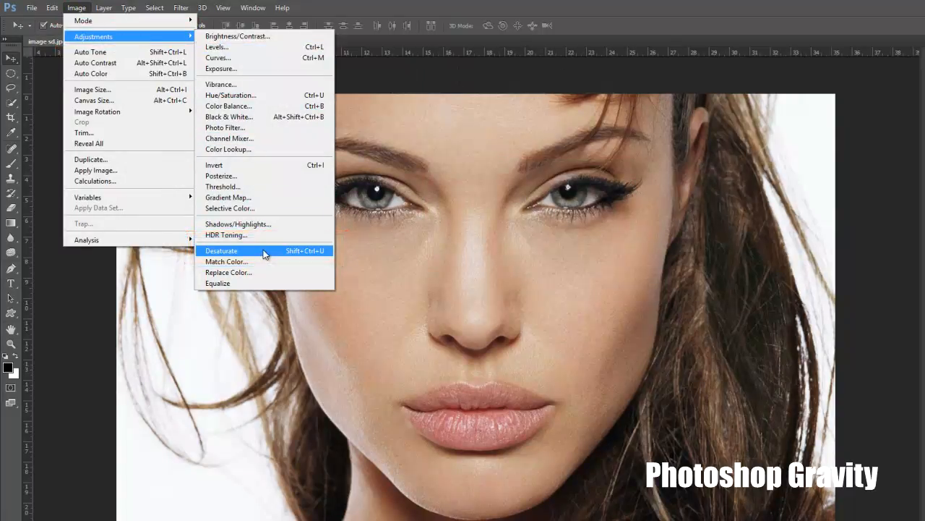
pyautogui.click(221, 251)
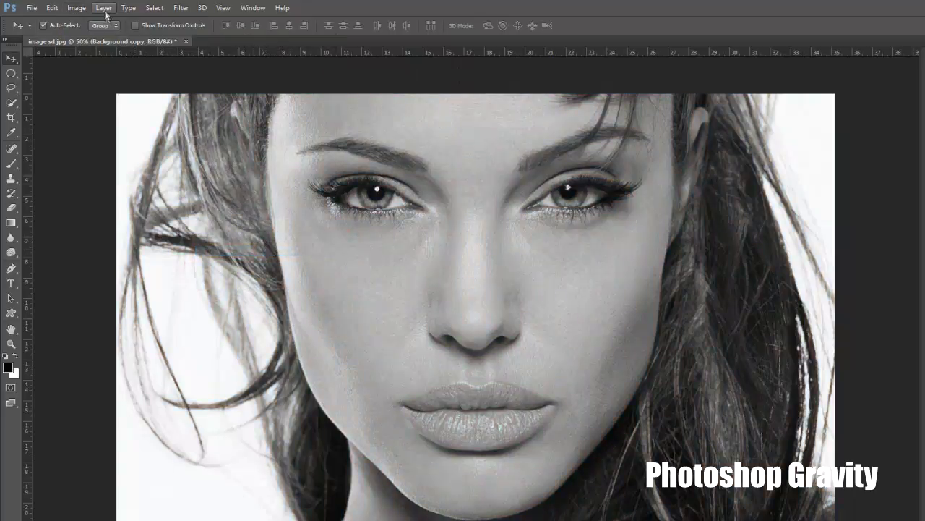
# Step: Duplicate the grey layer again to create Background copy 2
pyautogui.click(104, 8)
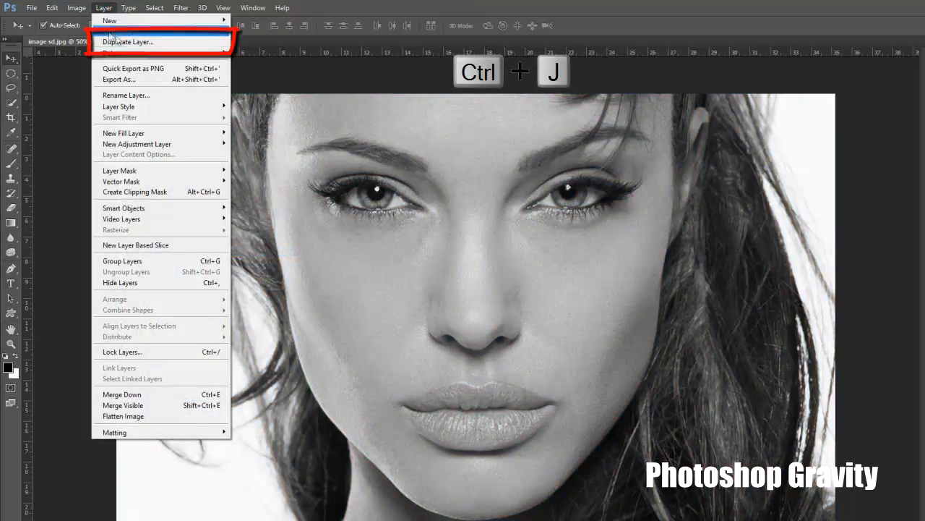
pyautogui.moveTo(159, 40)
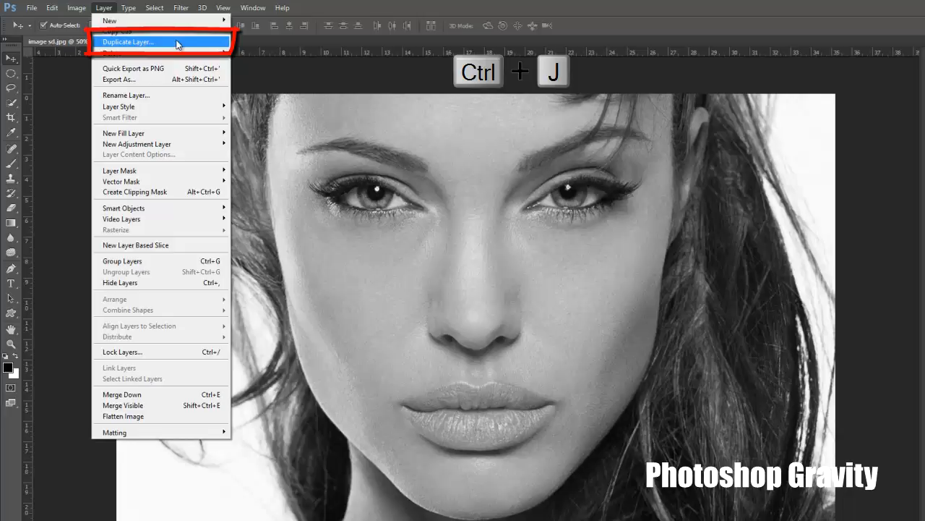
pyautogui.click(129, 41)
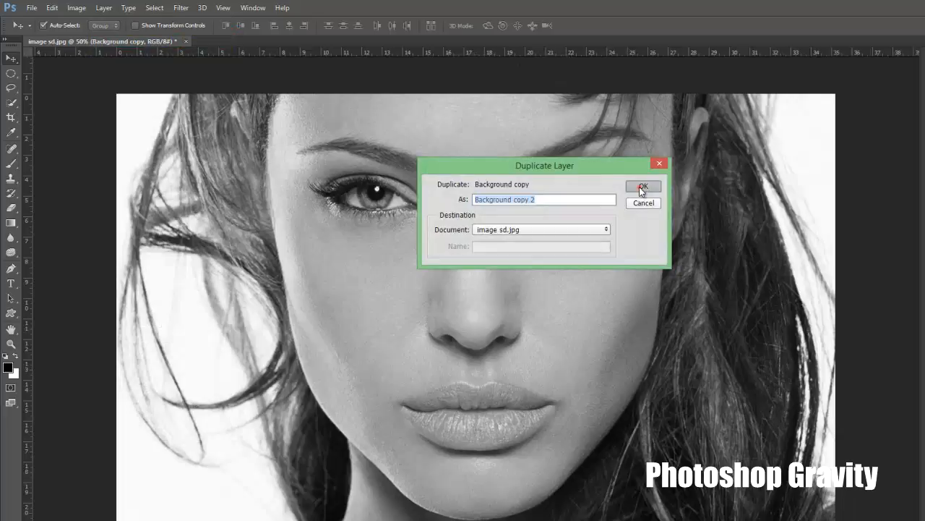
pyautogui.click(642, 185)
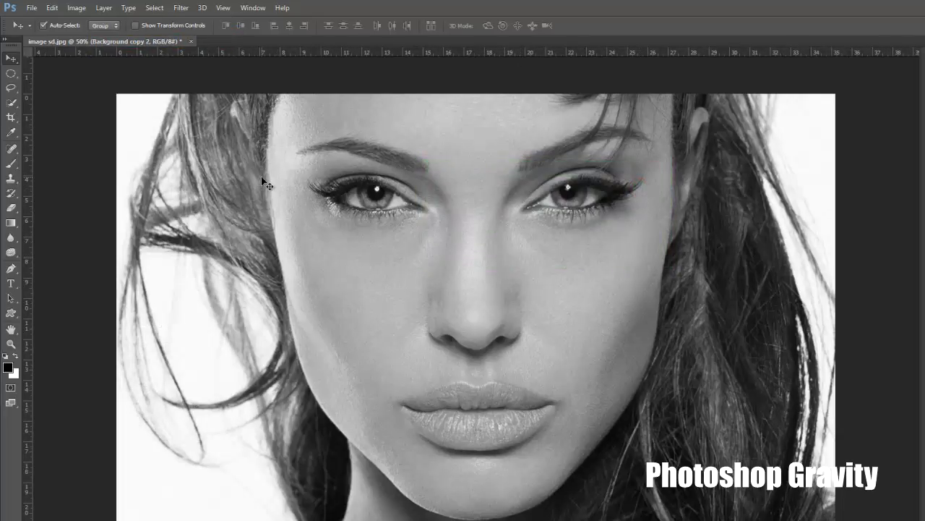
# Step: Invert Background copy 2 so the face becomes a negative image
pyautogui.click(76, 7)
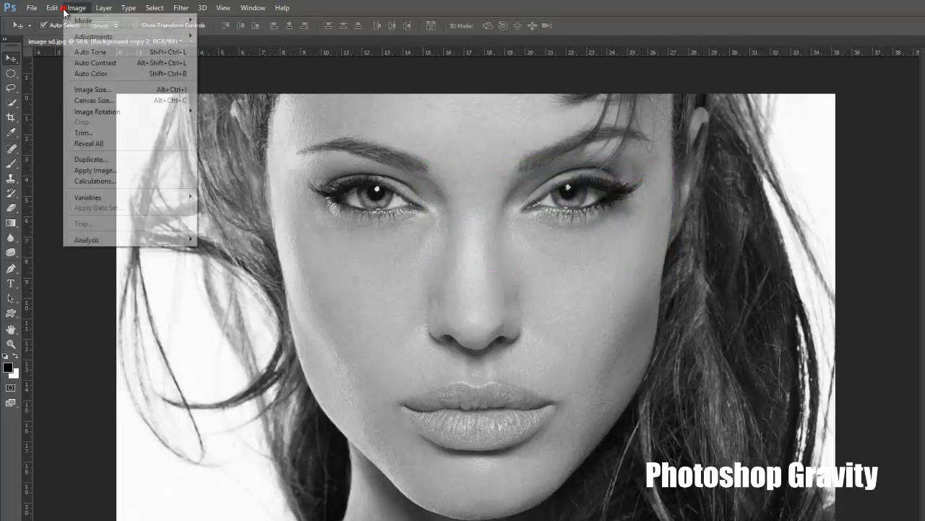
pyautogui.moveTo(84, 20)
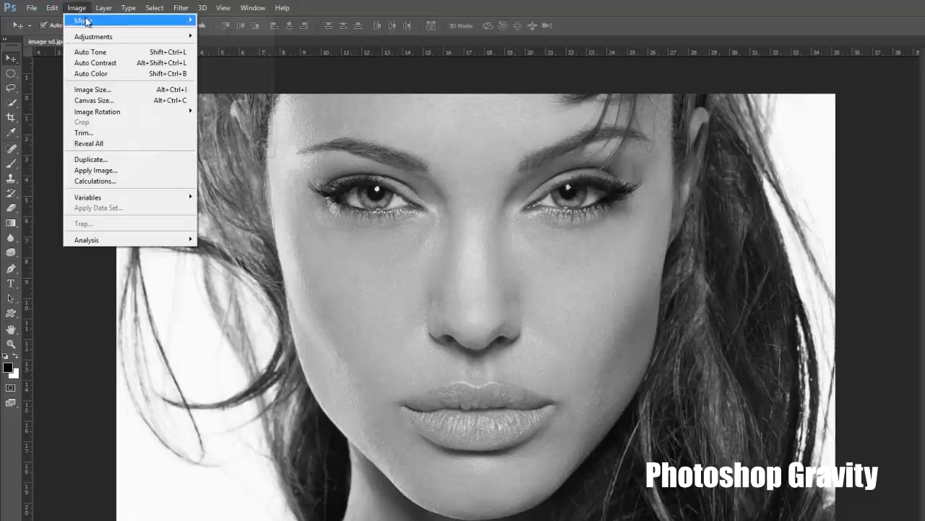
pyautogui.moveTo(142, 121)
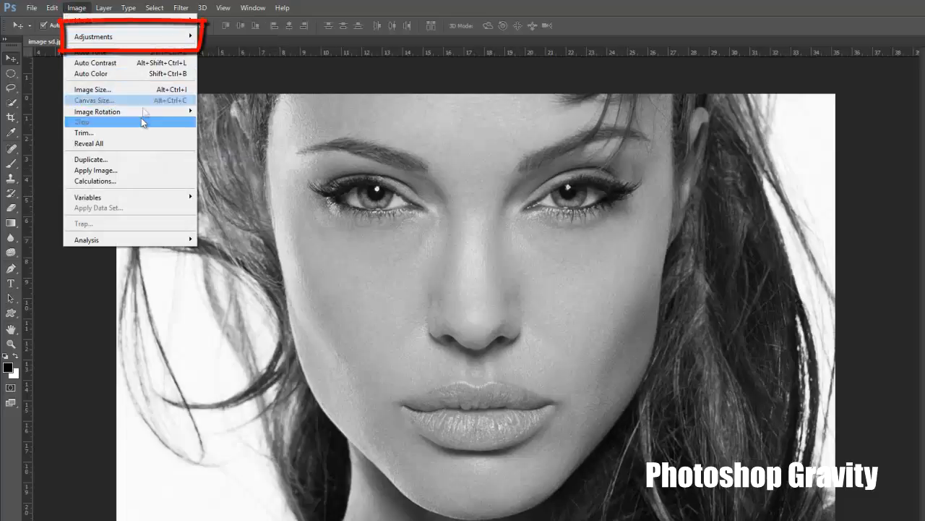
pyautogui.moveTo(130, 37)
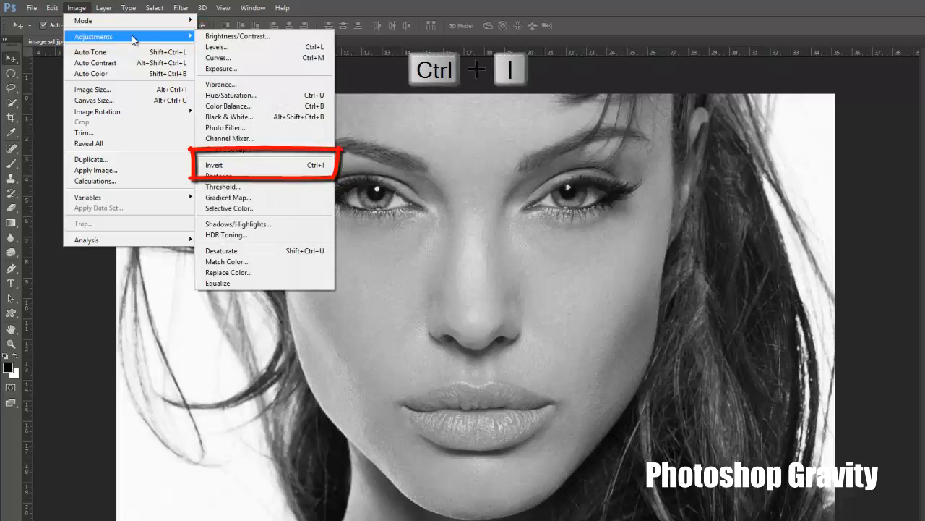
pyautogui.moveTo(264, 165)
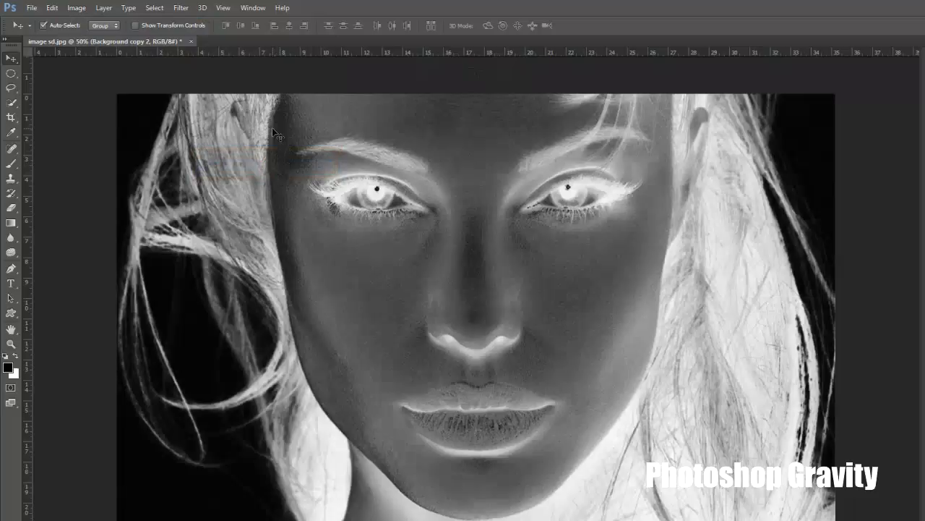
# Step: Apply a Gaussian Blur of 5 pixels radius to the inverted layer
pyautogui.click(181, 9)
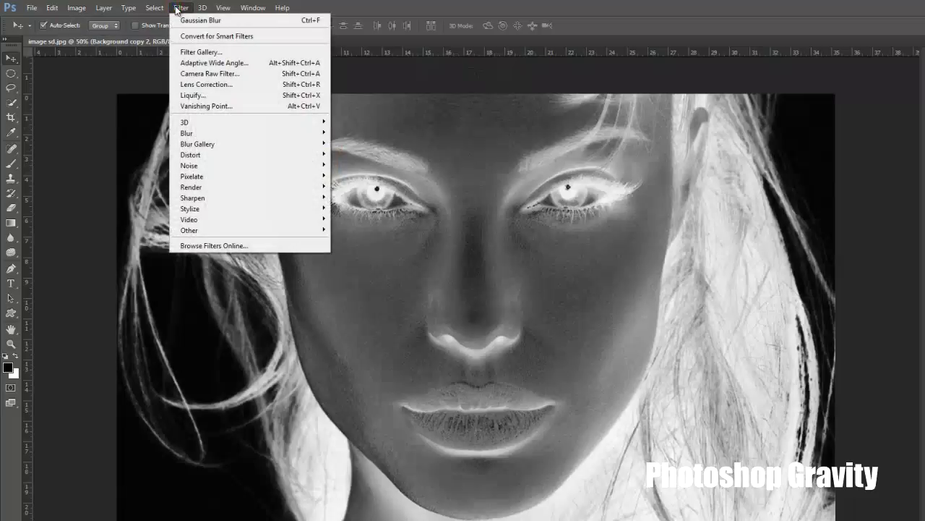
pyautogui.moveTo(201, 52)
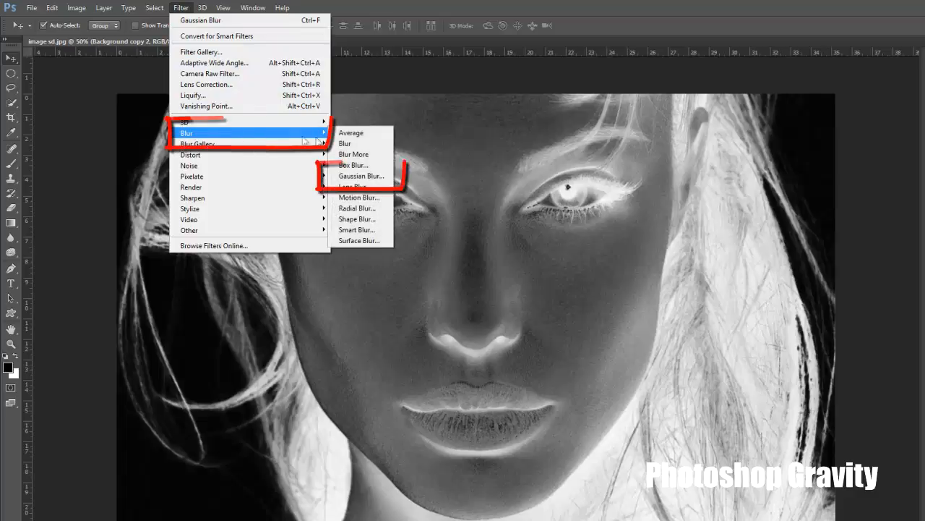
pyautogui.moveTo(361, 177)
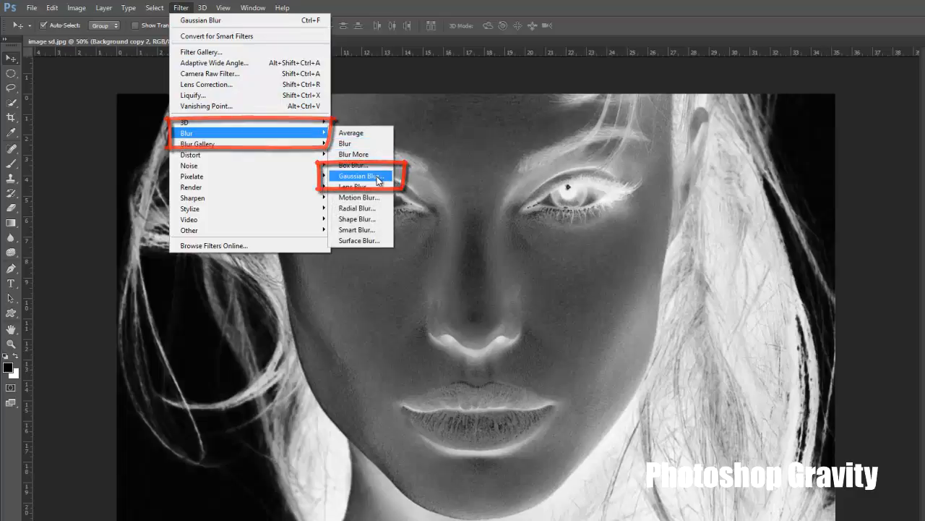
pyautogui.click(359, 176)
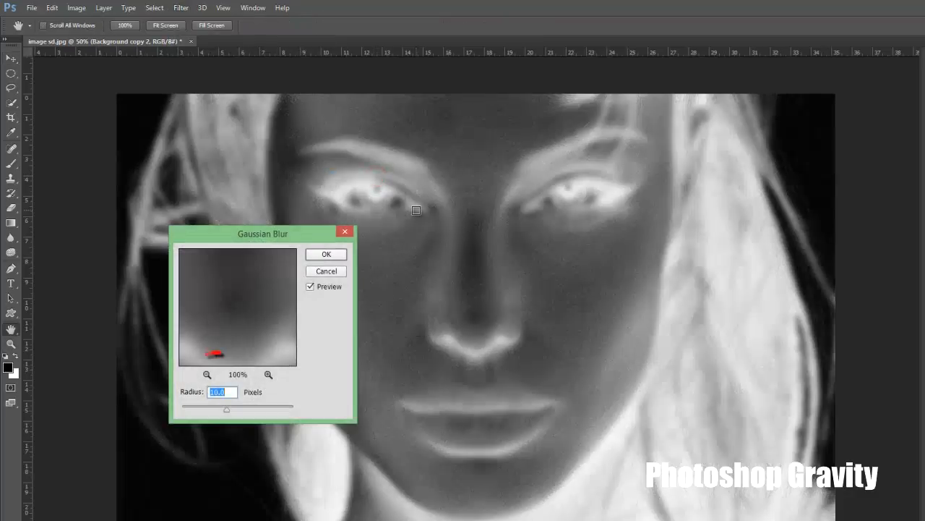
pyautogui.write('5')
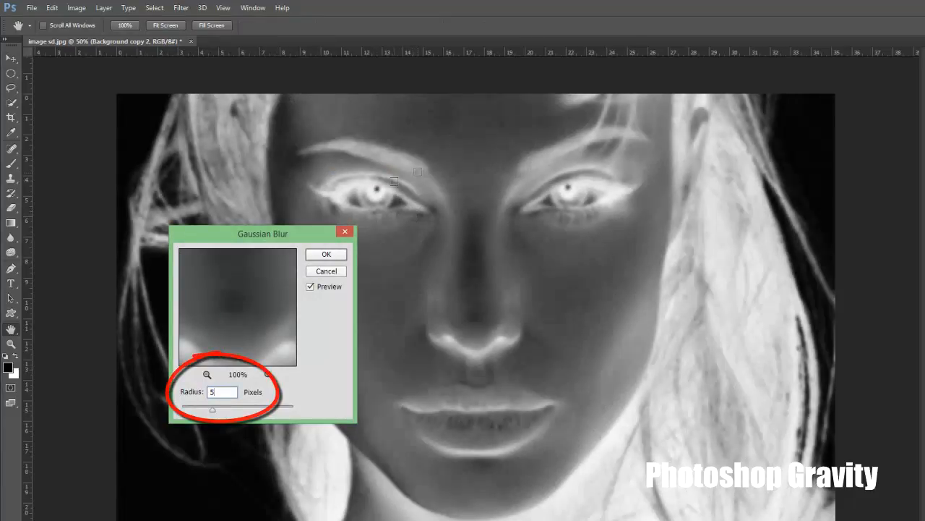
pyautogui.click(326, 254)
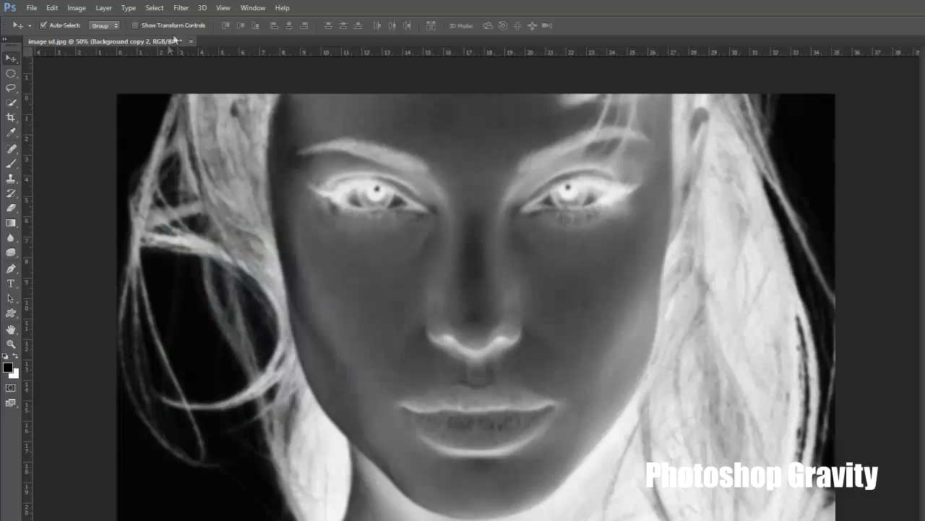
# Step: Apply a Minimum filter of 3 pixels with Preserve set to Roundness
pyautogui.click(181, 7)
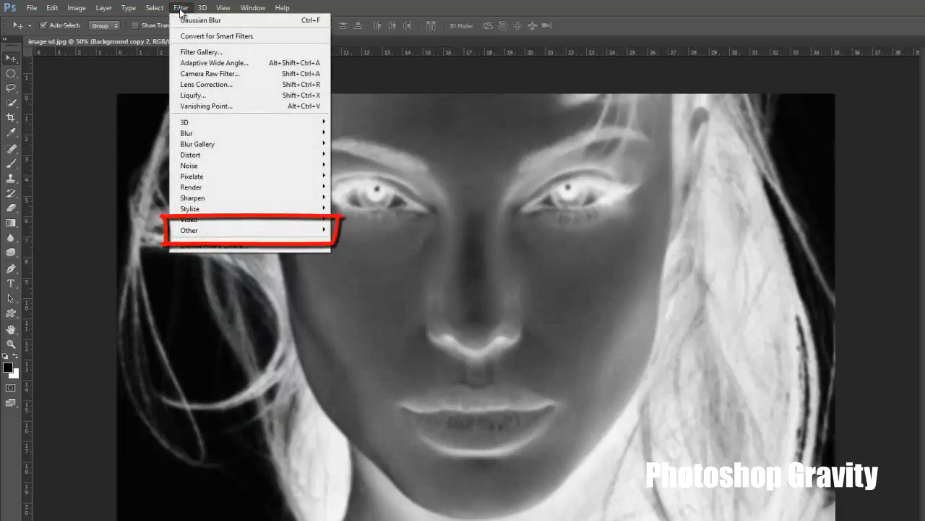
pyautogui.moveTo(234, 230)
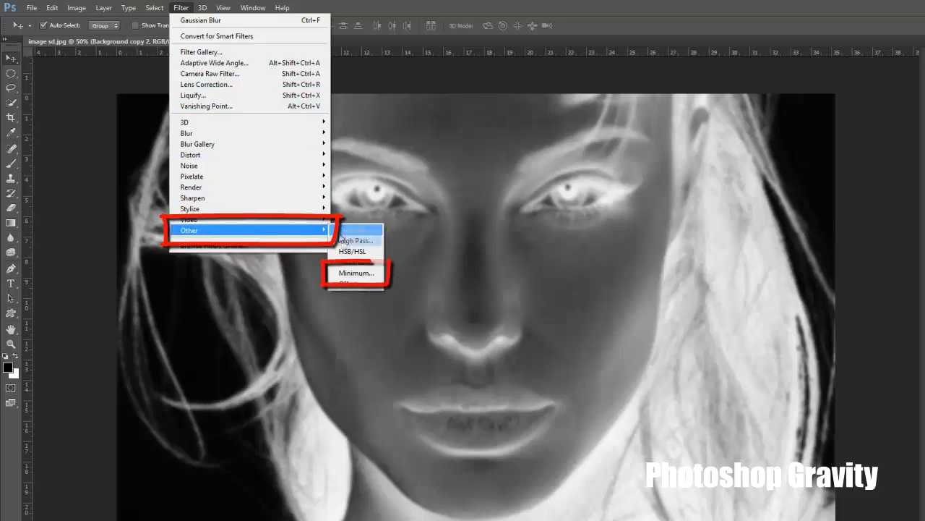
pyautogui.moveTo(355, 272)
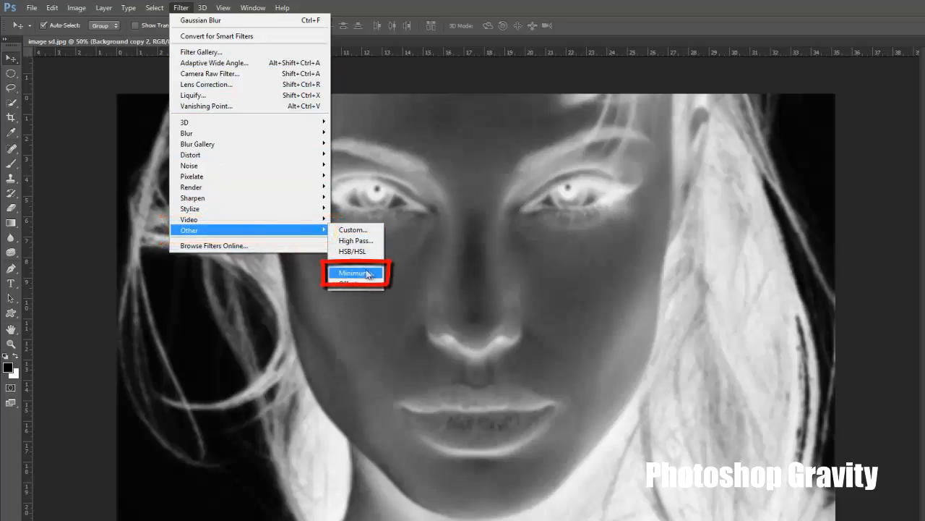
pyautogui.click(352, 272)
pyautogui.write('3')
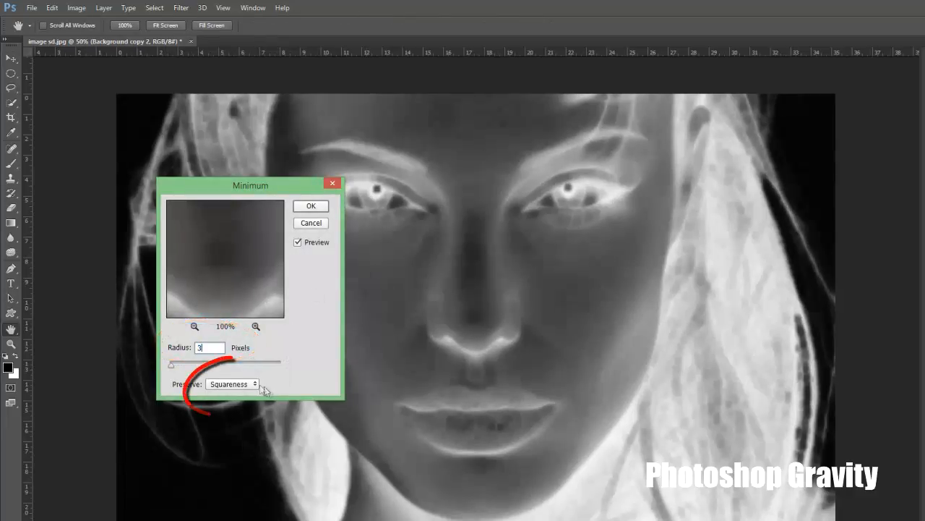
pyautogui.click(232, 383)
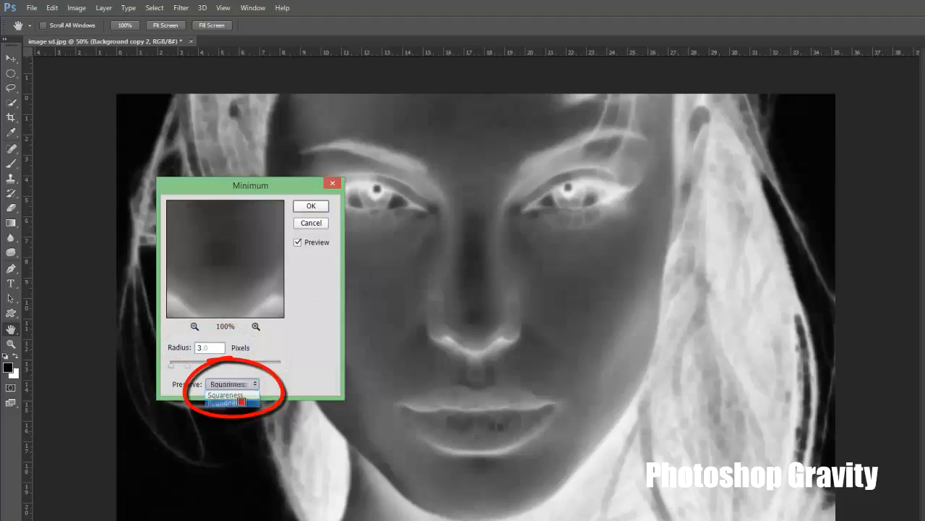
pyautogui.click(227, 402)
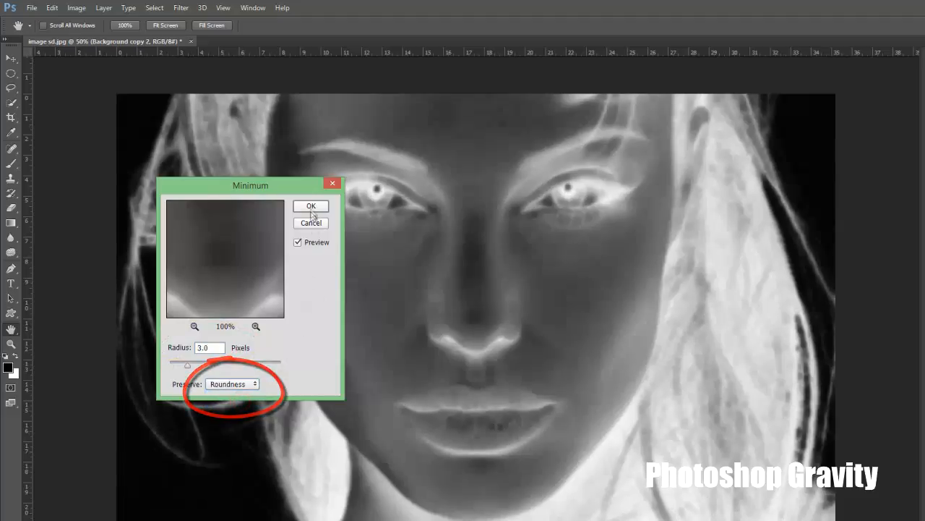
pyautogui.click(310, 205)
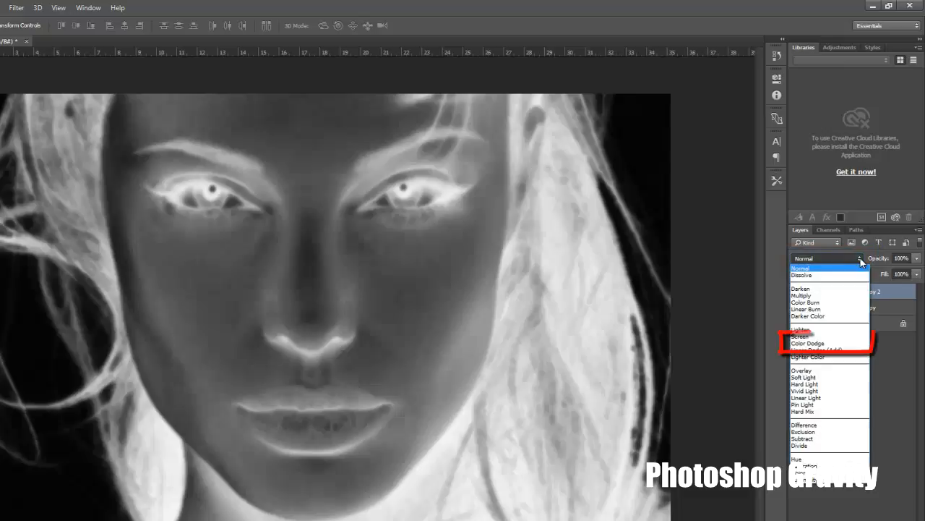
pyautogui.moveTo(830, 315)
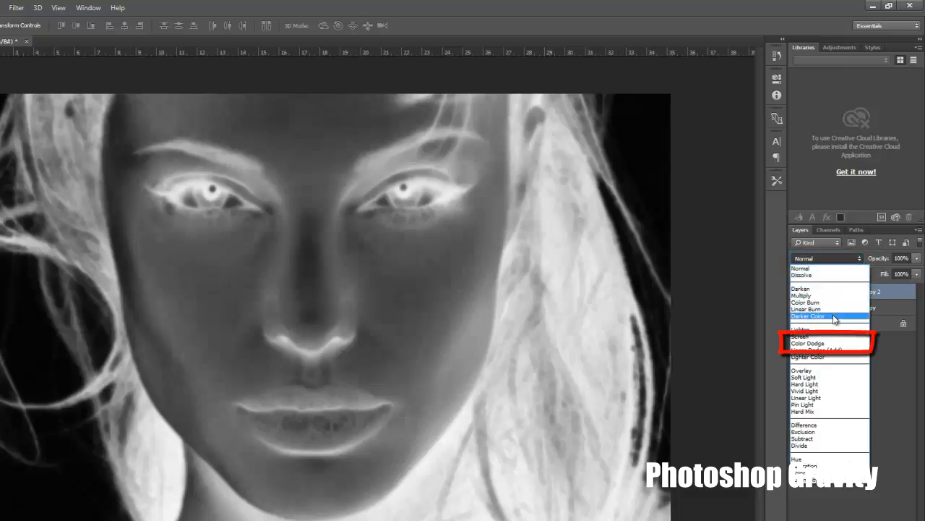
pyautogui.moveTo(846, 344)
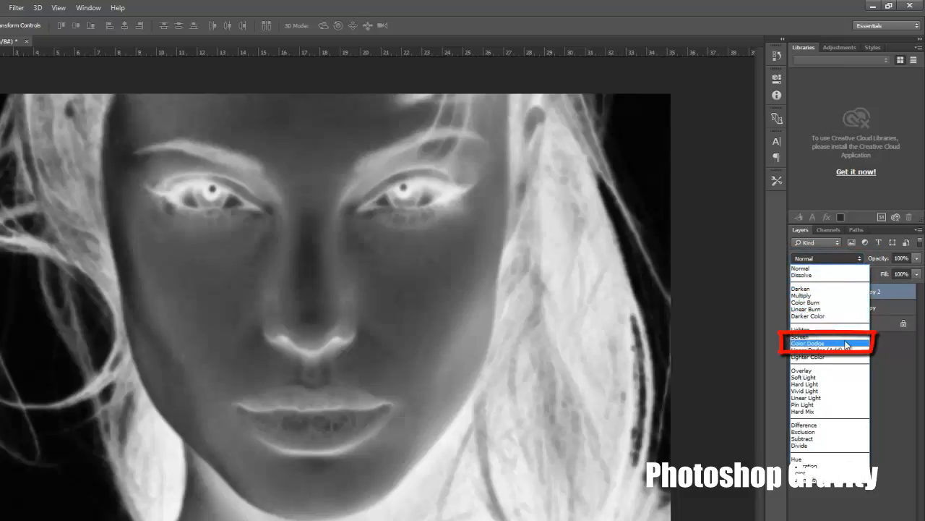
# Step: Set the inverted layer's blend mode to Color Dodge for a pencil-sketch look
pyautogui.click(811, 343)
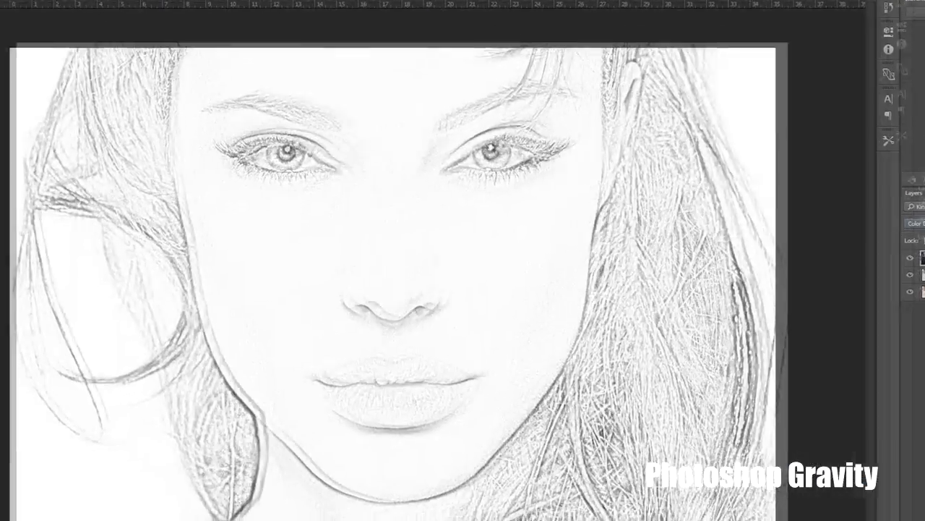